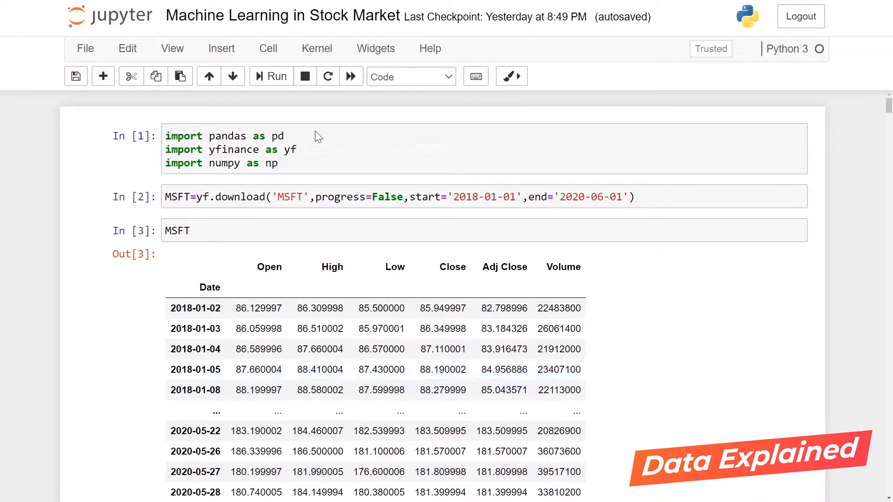
mouse_move(144, 152)
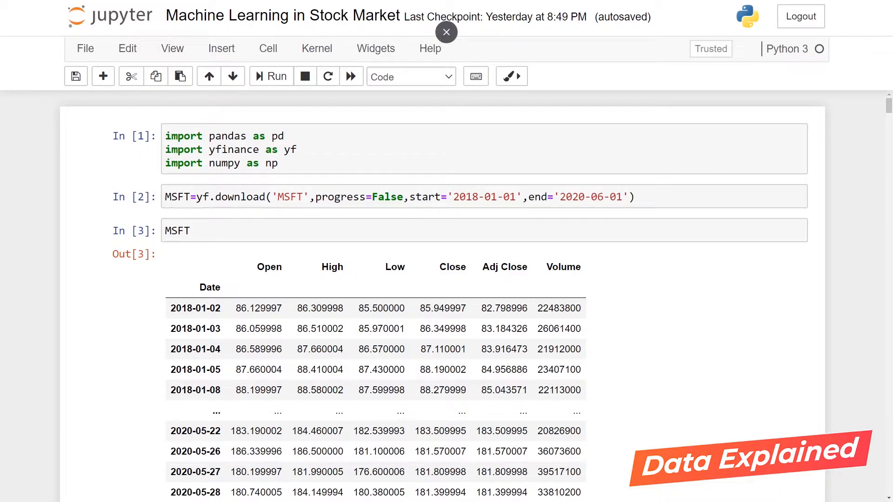
Select MSFT in the download cell and scroll down to the MSFT.tail(20) output.
left_click(447, 32)
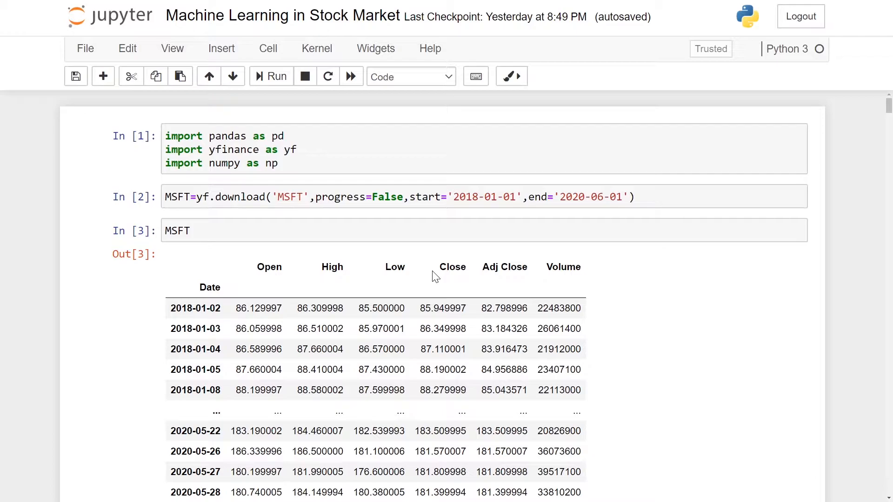
mouse_move(430, 274)
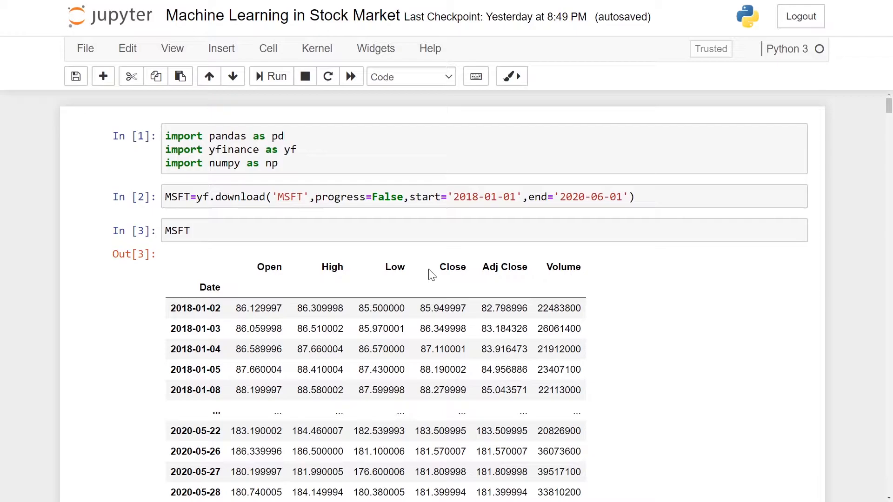
left_click(285, 135)
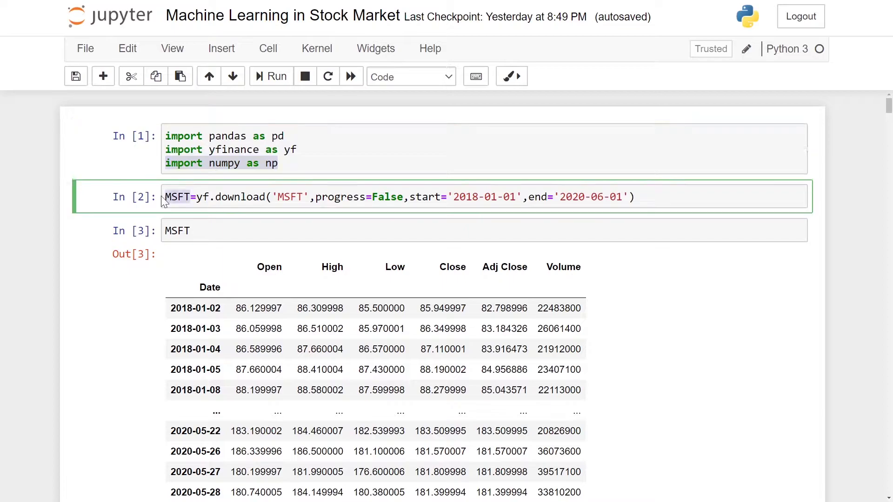
double_click(290, 197)
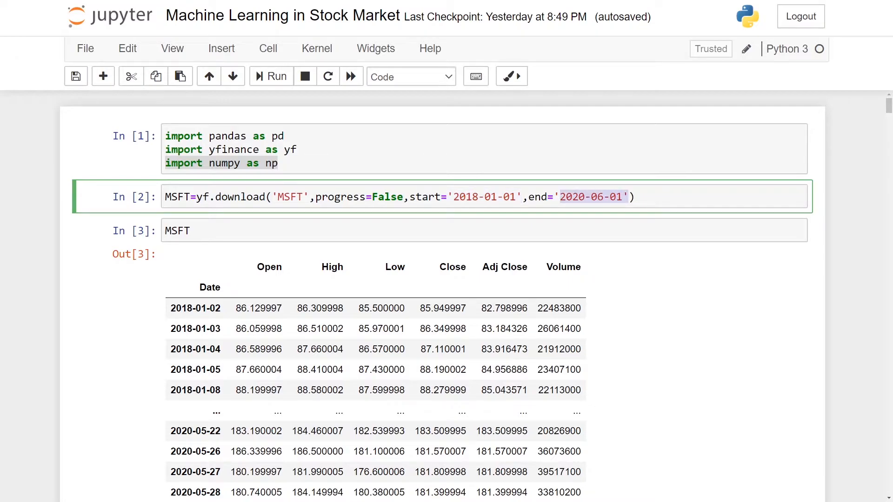
scroll("down", 3)
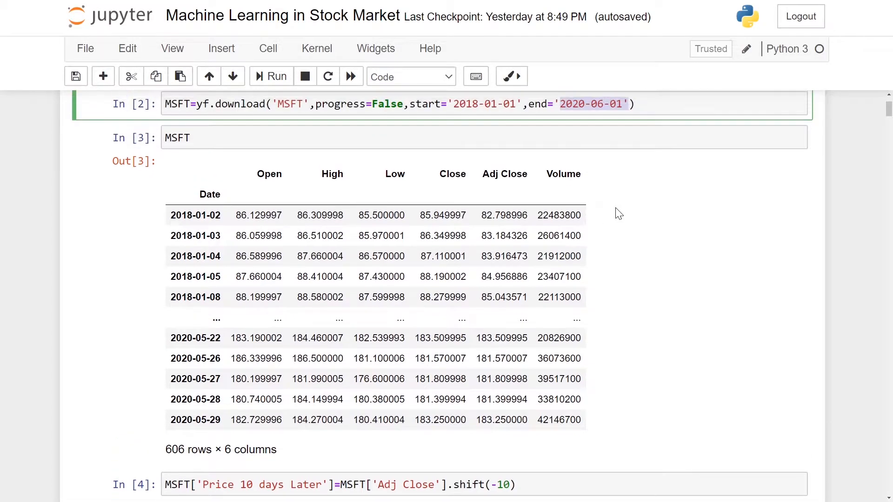
mouse_move(182, 174)
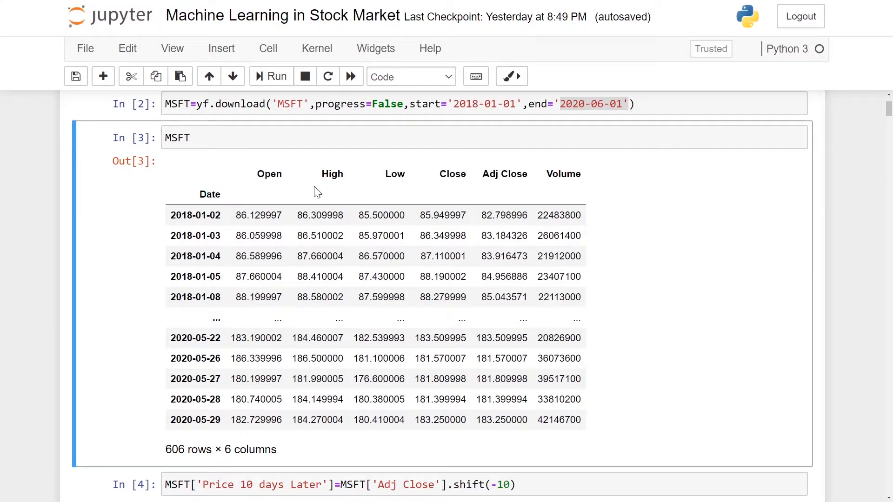
mouse_move(503, 192)
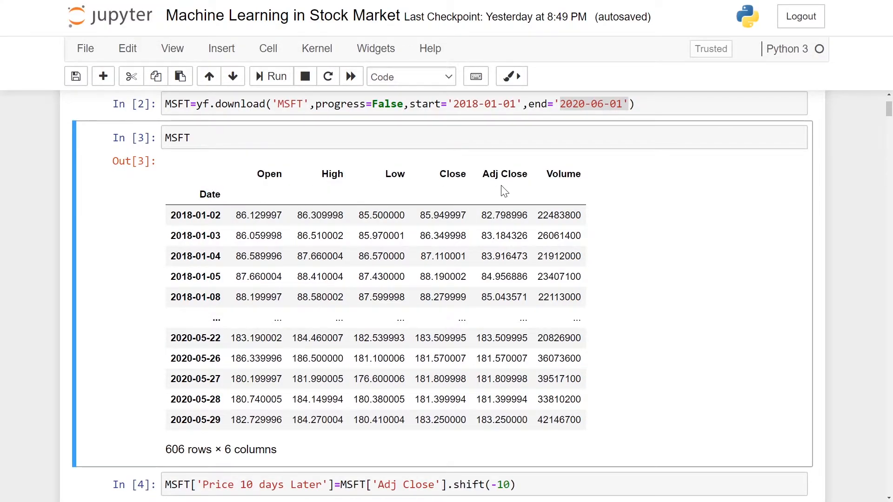
mouse_move(572, 188)
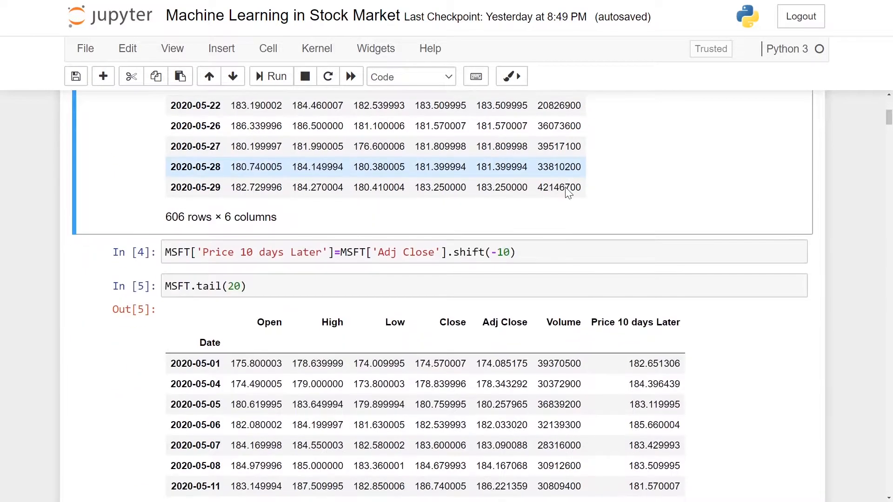
scroll("down", 3)
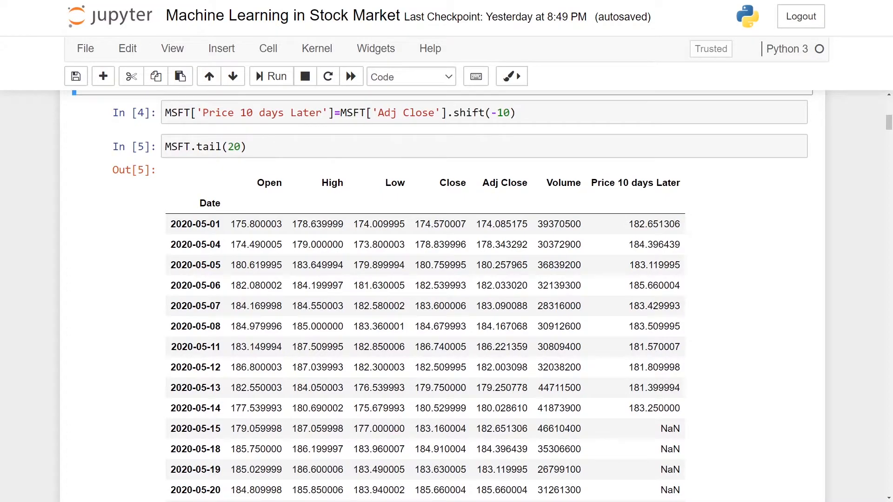
mouse_move(537, 205)
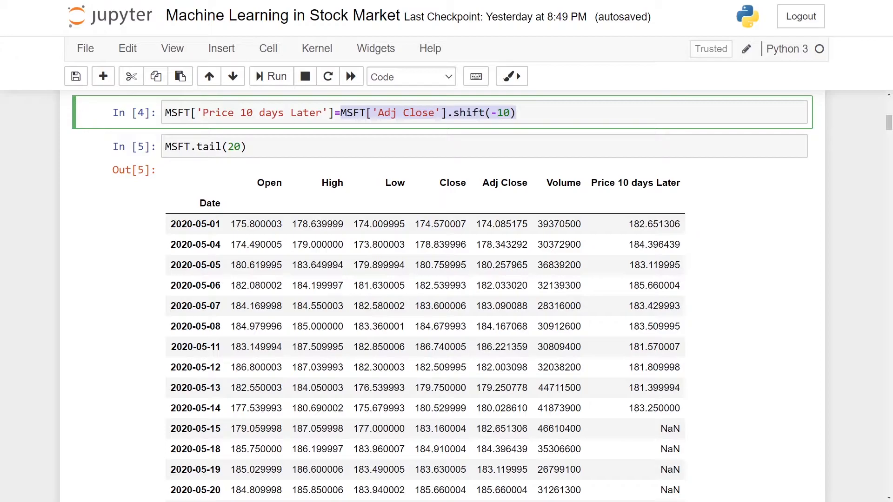
mouse_move(465, 138)
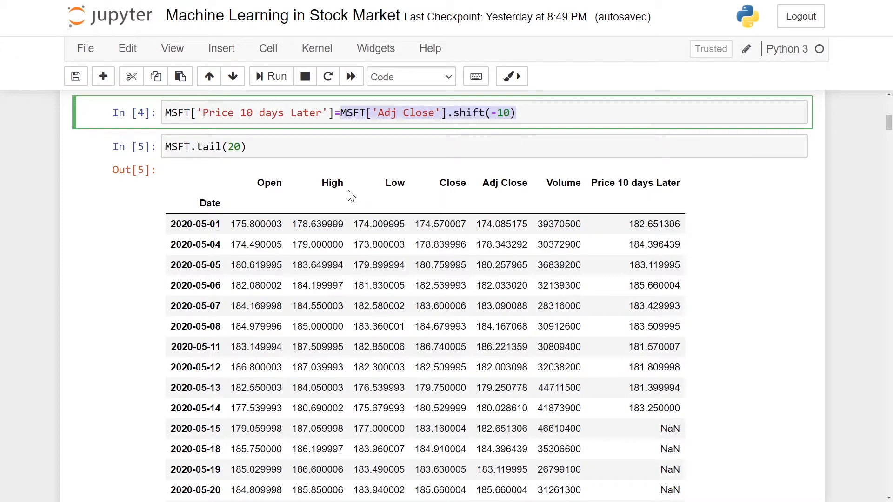
scroll("down", 3)
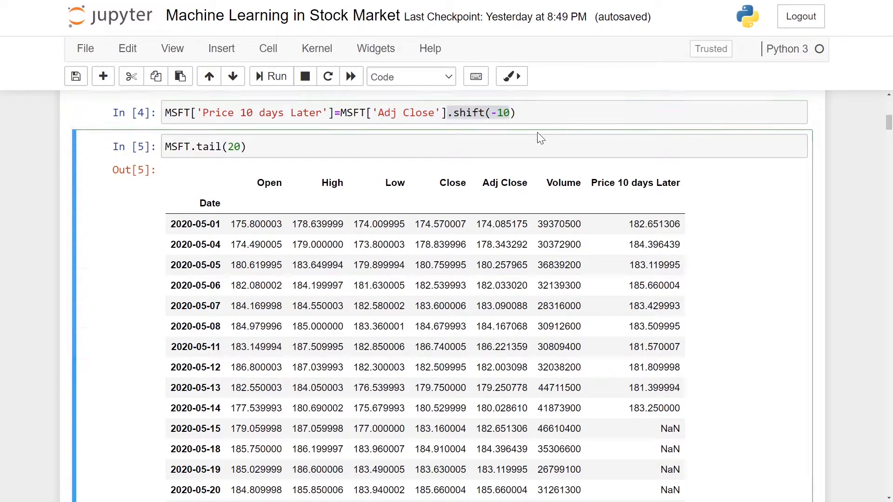
scroll("down", 3)
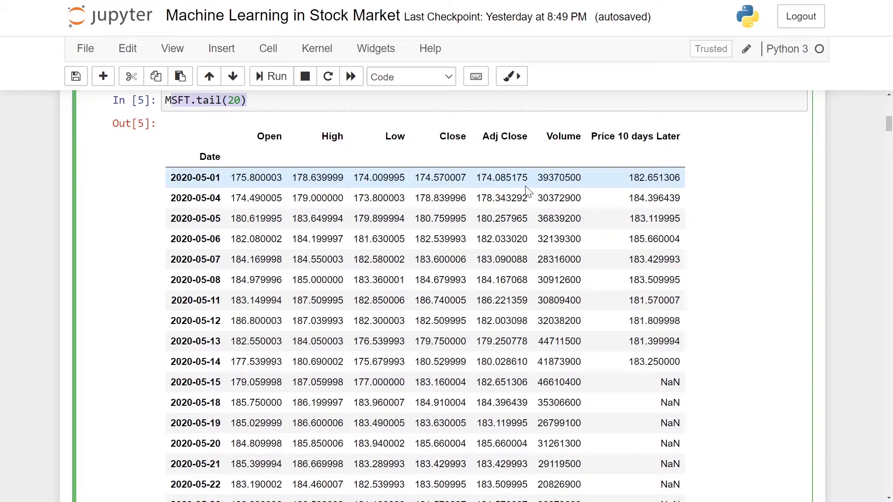
Scroll past the NaN tail rows to the Example markdown and the pct_change(10) cell output.
scroll("down", 3)
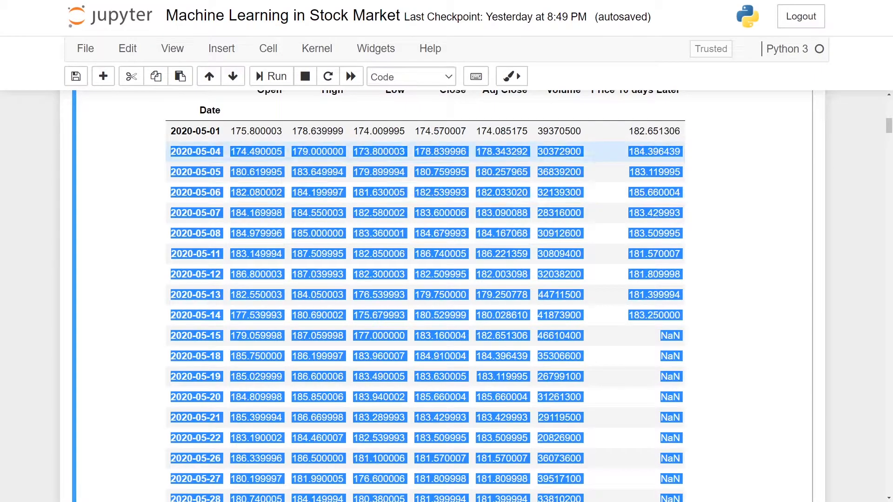
scroll("down", 3)
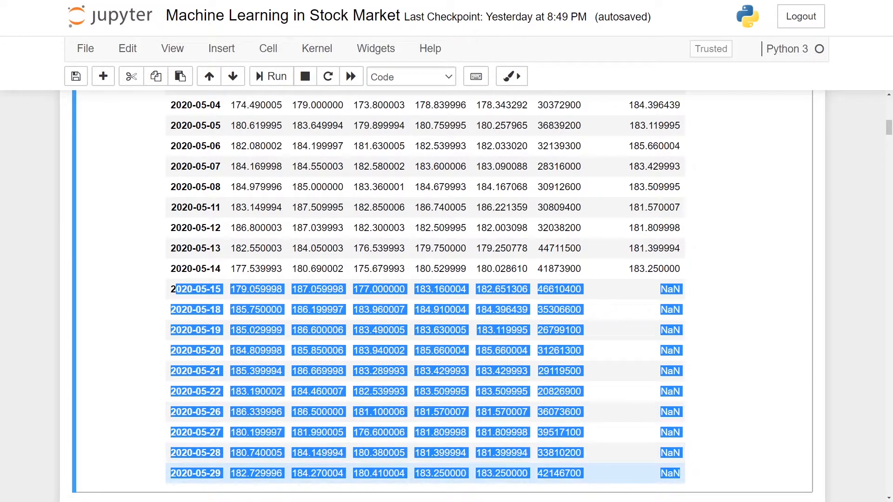
mouse_move(686, 476)
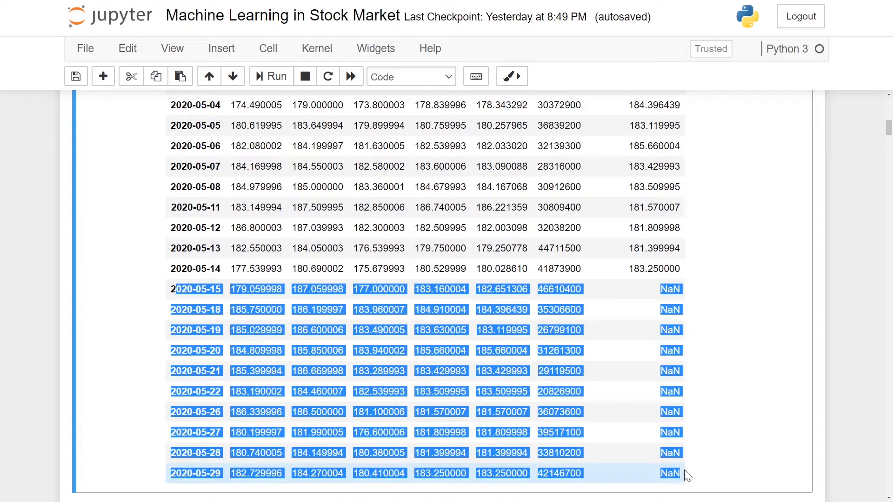
mouse_move(601, 472)
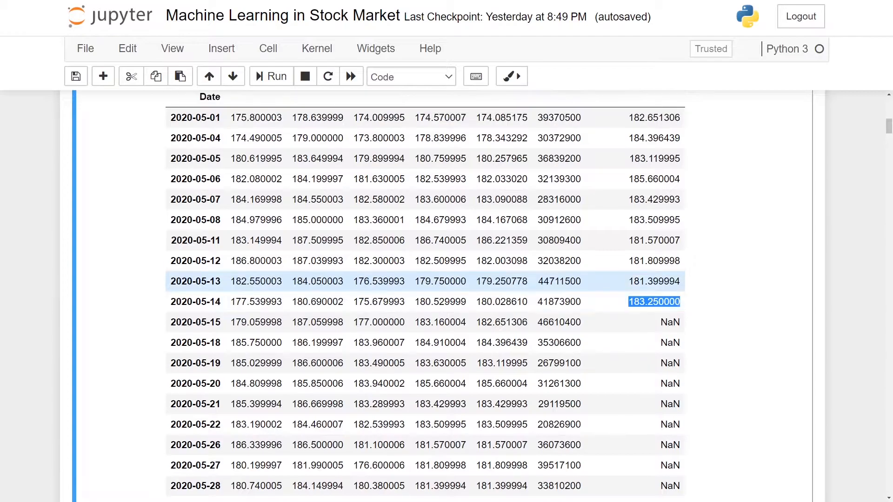
scroll("down", 3)
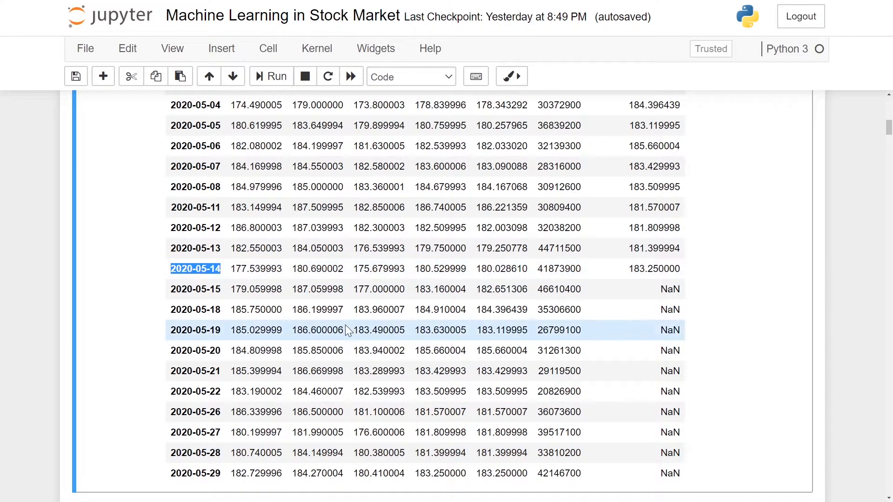
scroll("down", 3)
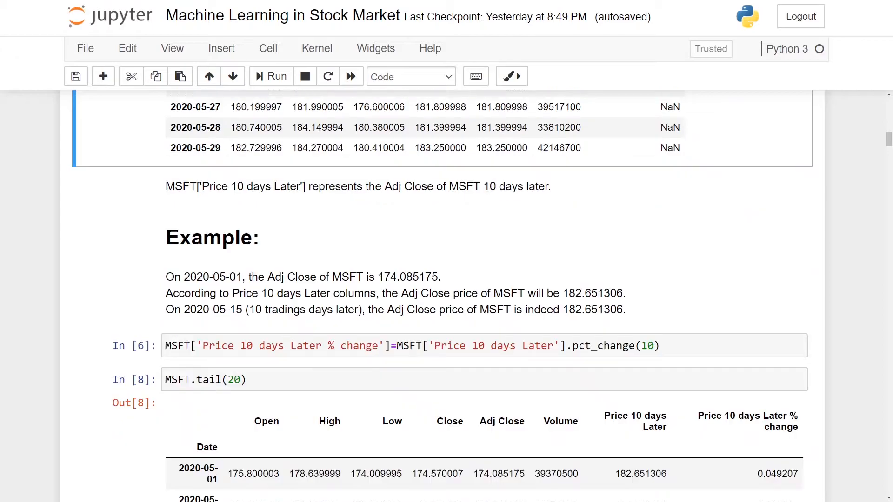
scroll("down", 3)
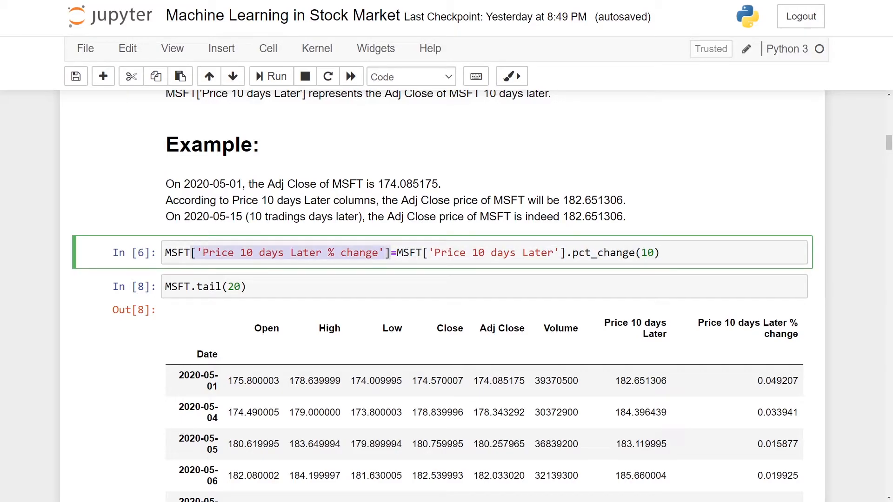
mouse_move(475, 244)
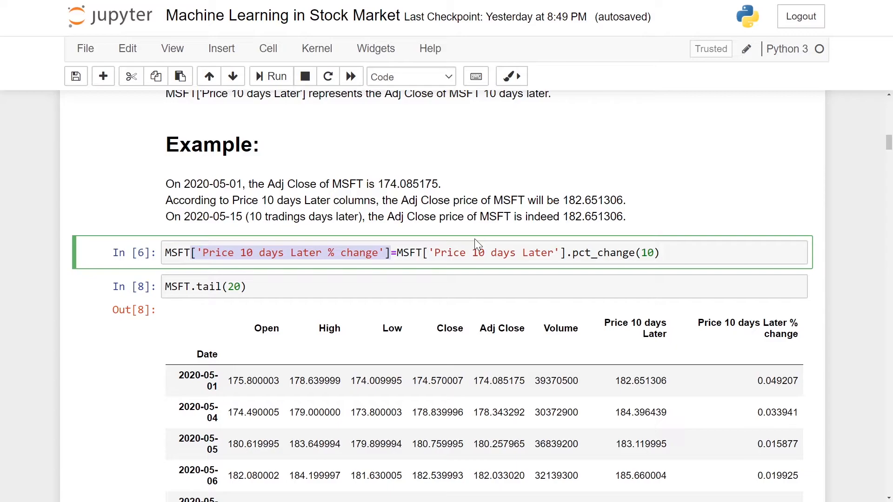
left_click(227, 252)
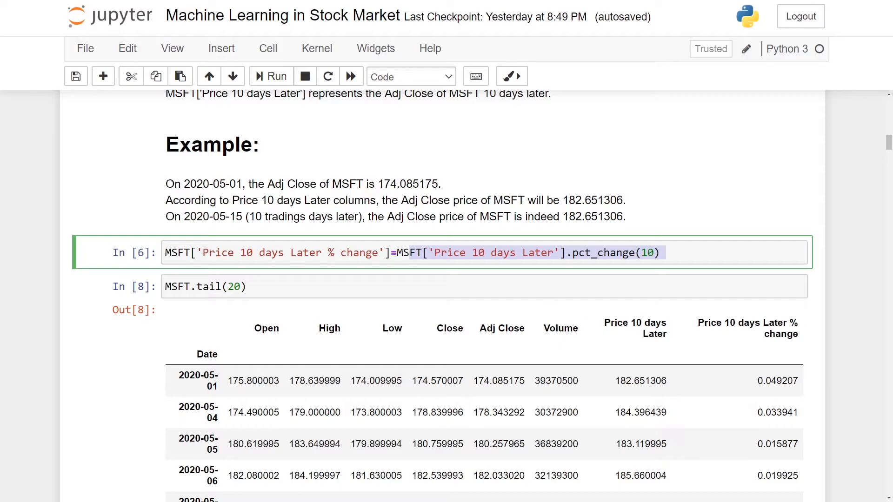
scroll("down", 3)
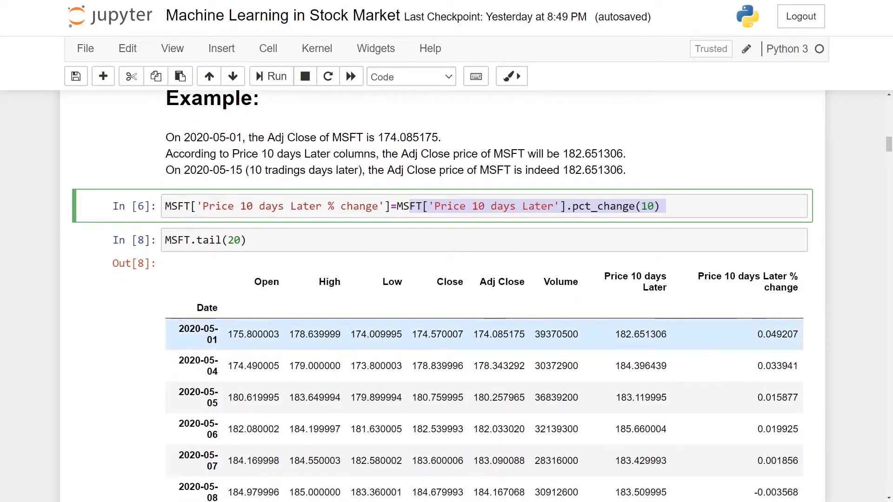
double_click(640, 334)
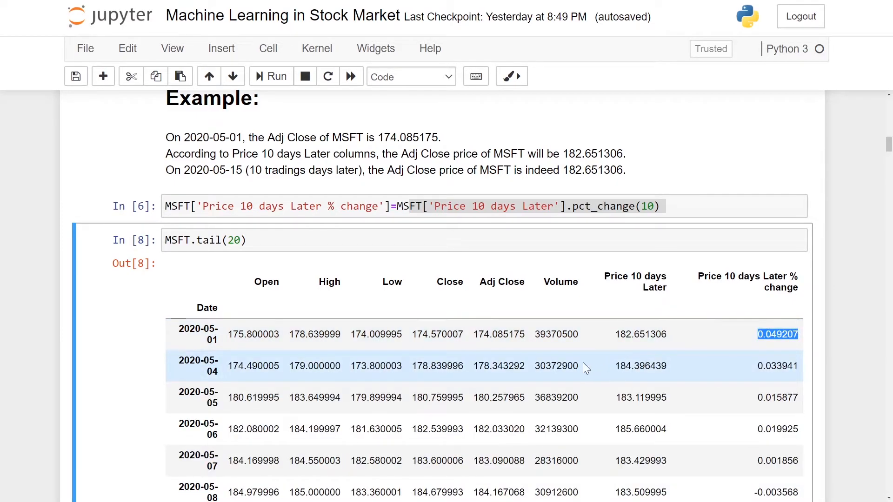
scroll("down", 3)
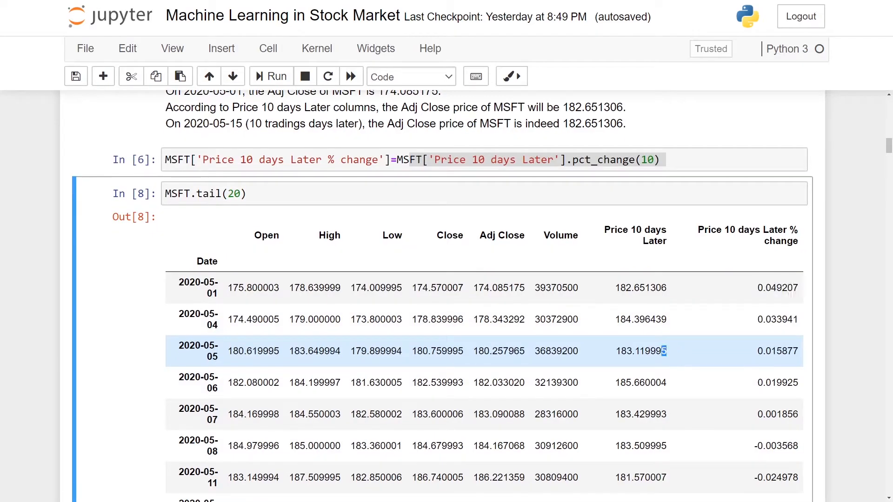
double_click(508, 352)
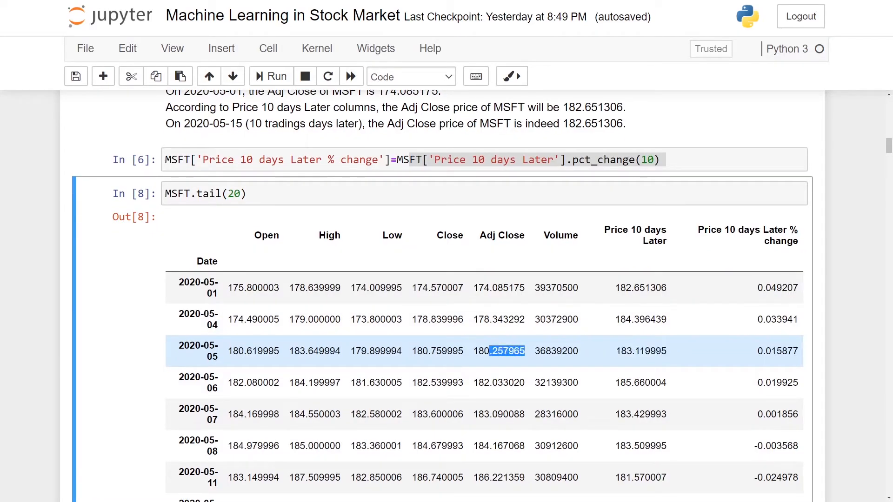
scroll("down", 3)
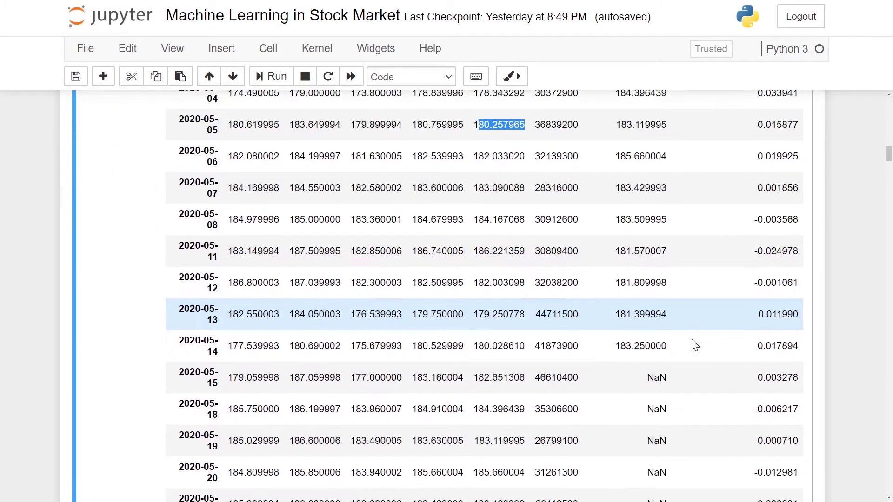
scroll("down", 3)
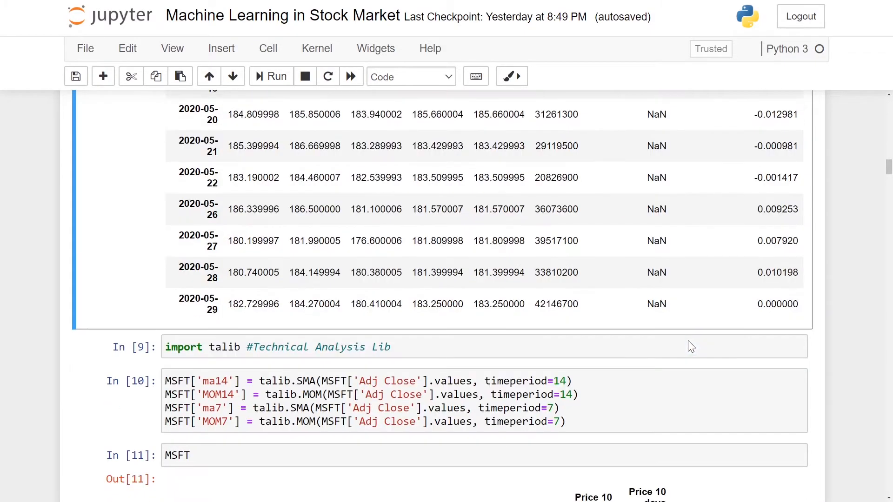
scroll("down", 3)
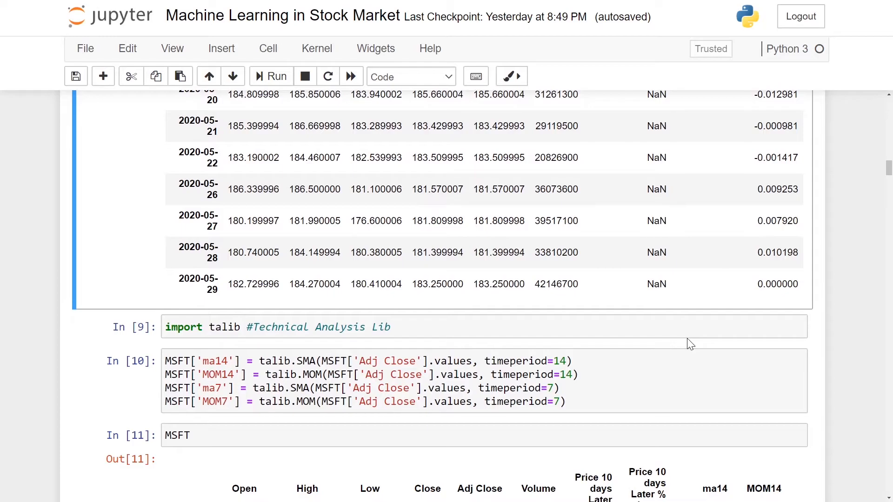
scroll("down", 3)
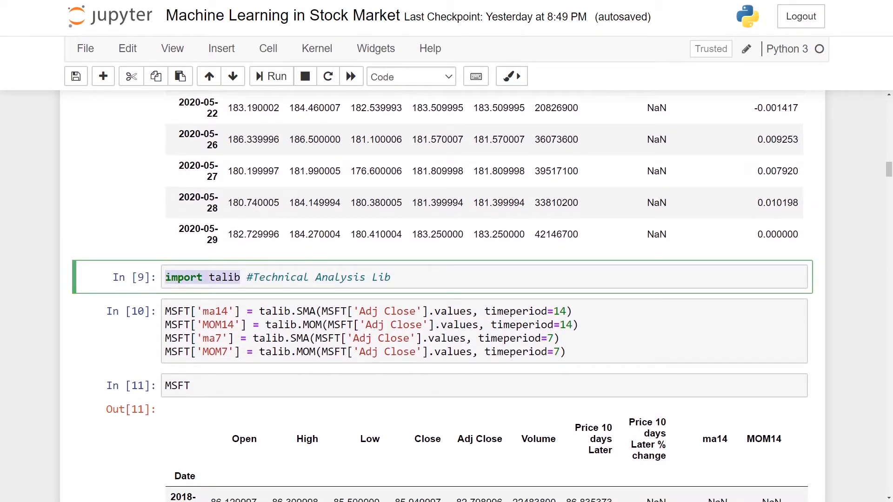
scroll("down", 3)
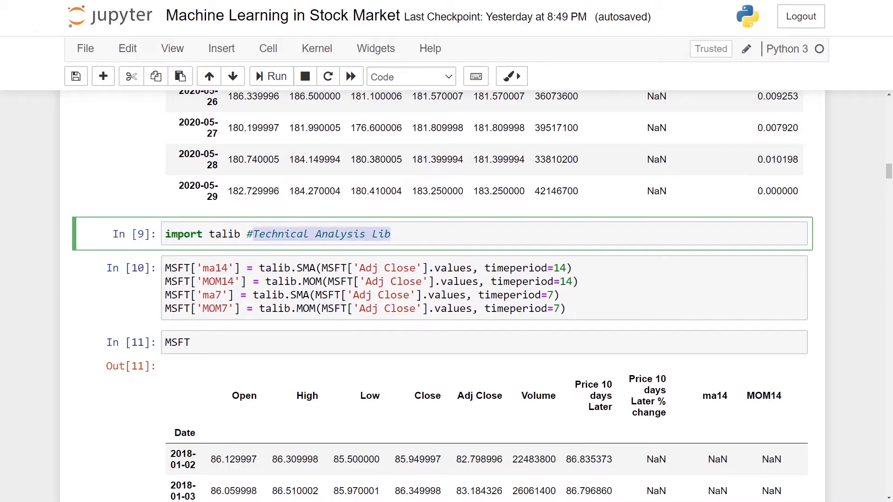
scroll("down", 3)
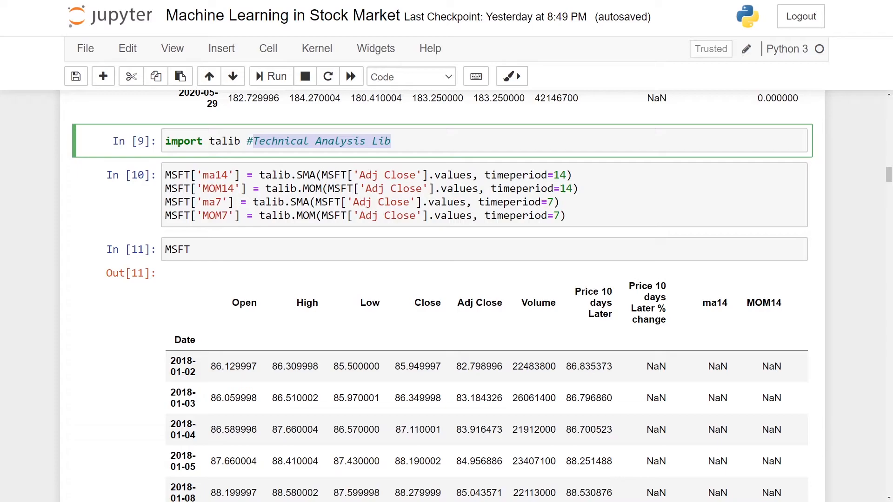
left_click(218, 175)
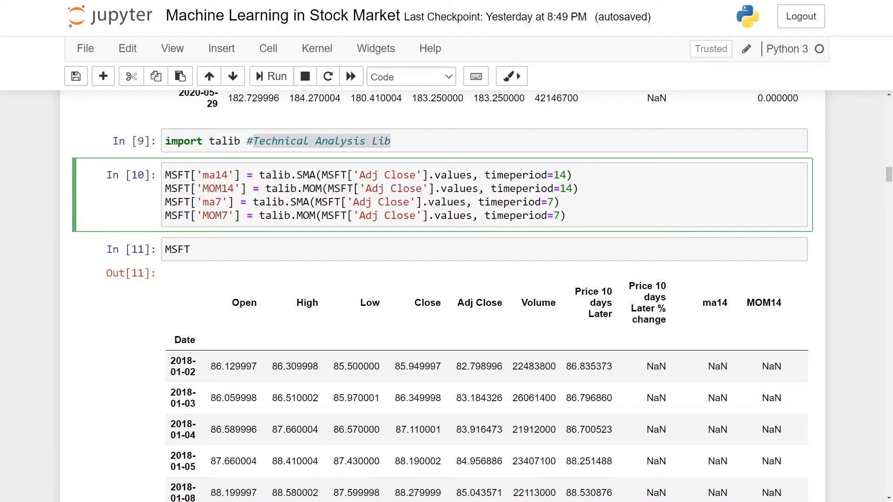
double_click(514, 175)
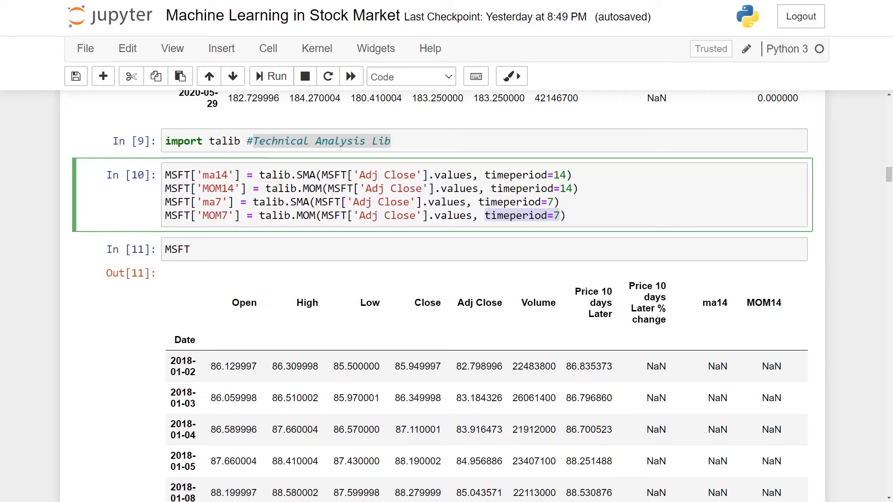
scroll("down", 3)
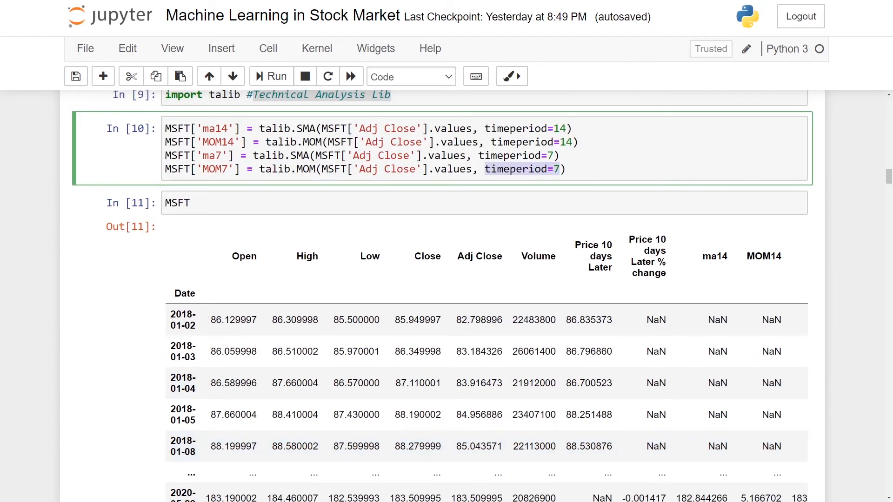
left_click(208, 128)
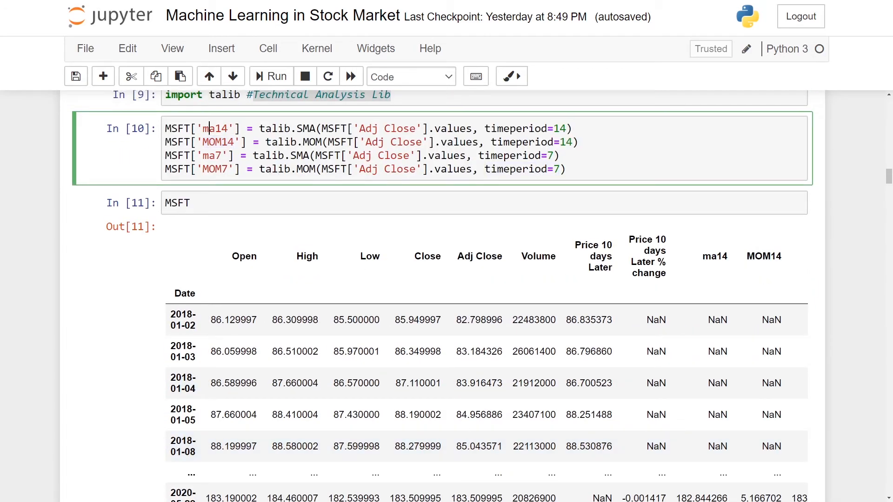
double_click(219, 141)
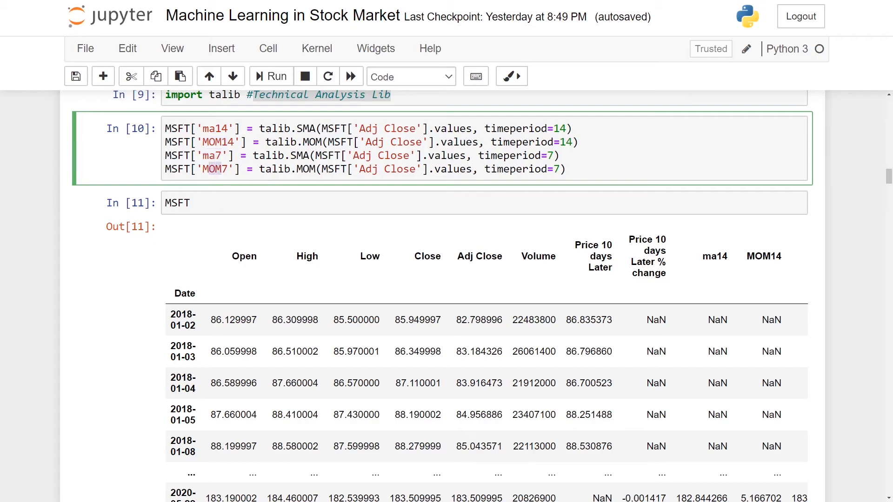
mouse_move(261, 188)
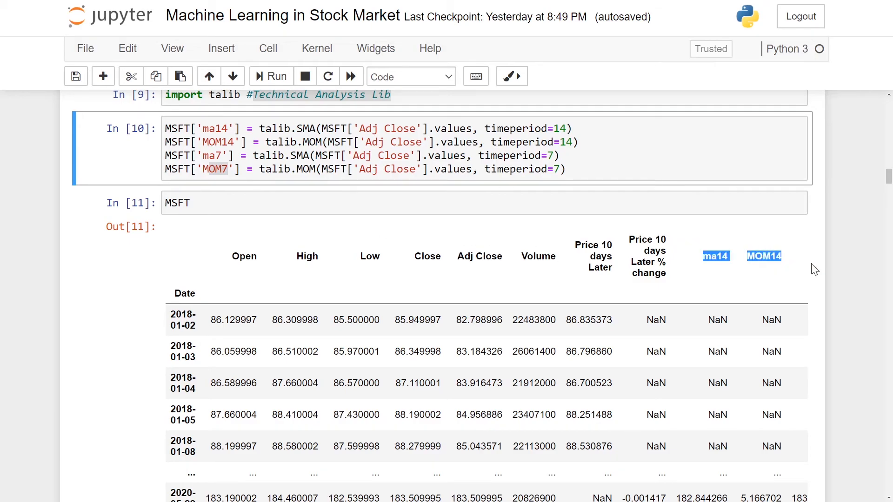
scroll("right", 3)
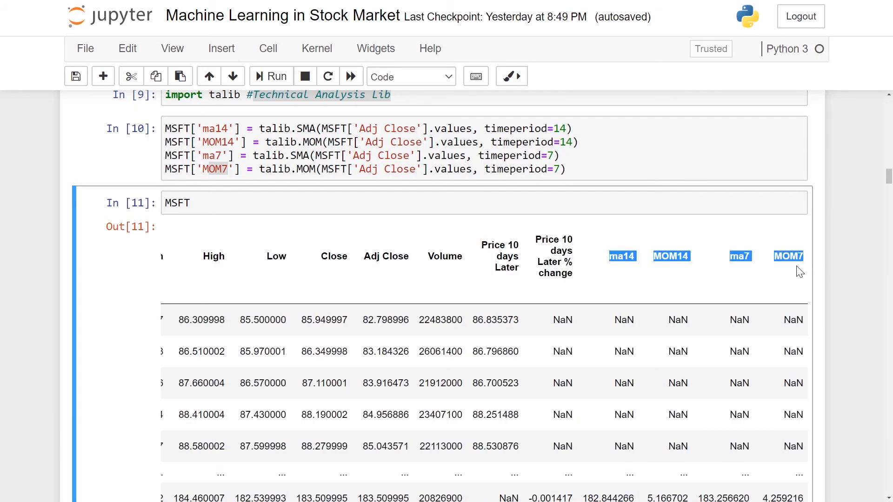
scroll("down", 3)
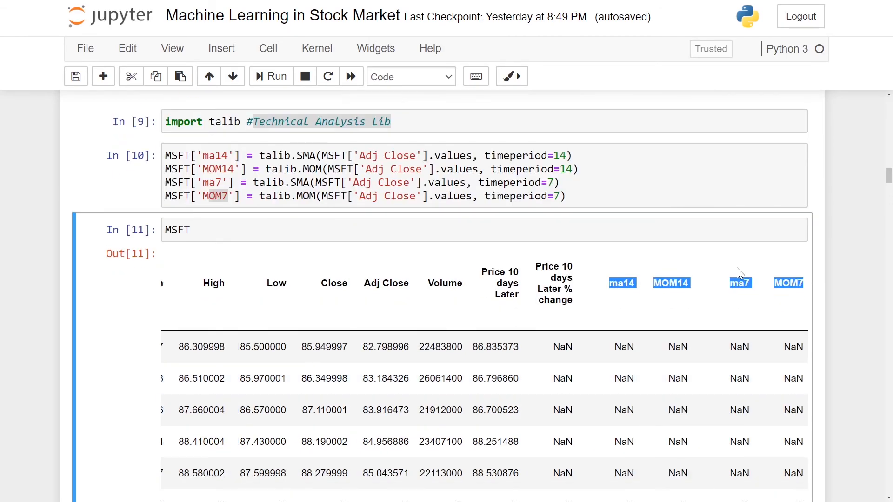
scroll("down", 3)
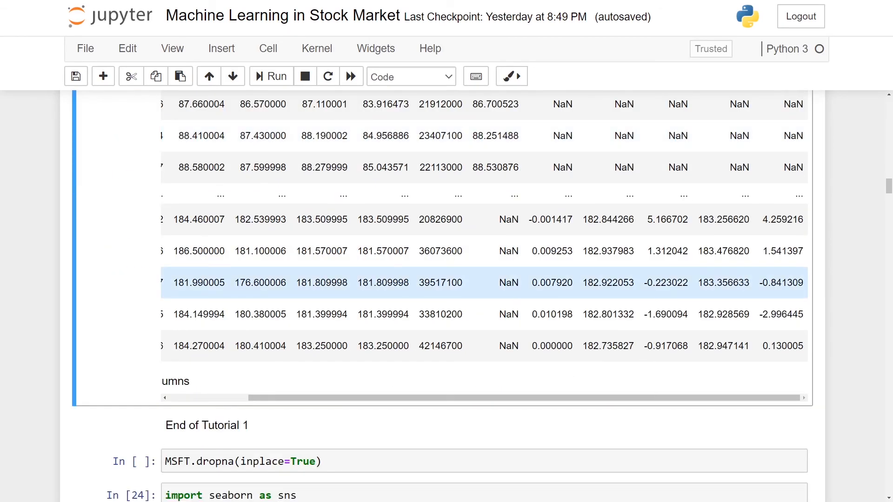